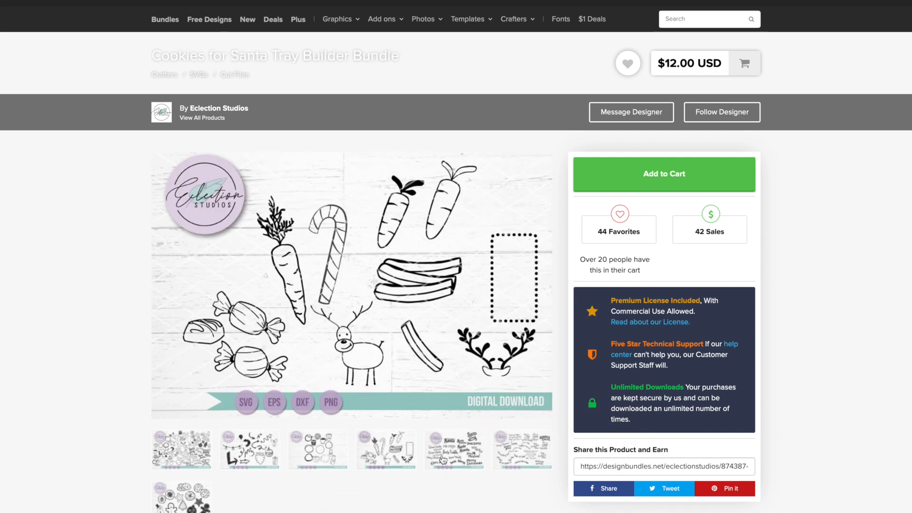
- Leave the Cookies for Santa bundle page for a canvas holding a 17-inch-wide rectangle
click(454, 449)
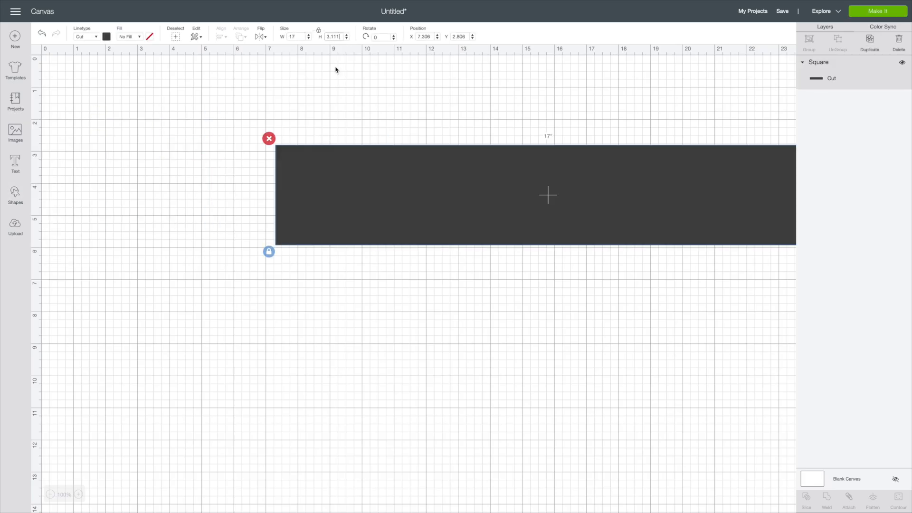
- Make the rectangle a 17x12 grey tray and upload the reindeer, cookies, carrot, milk, gingerbread and Dear Santa images
click(15, 223)
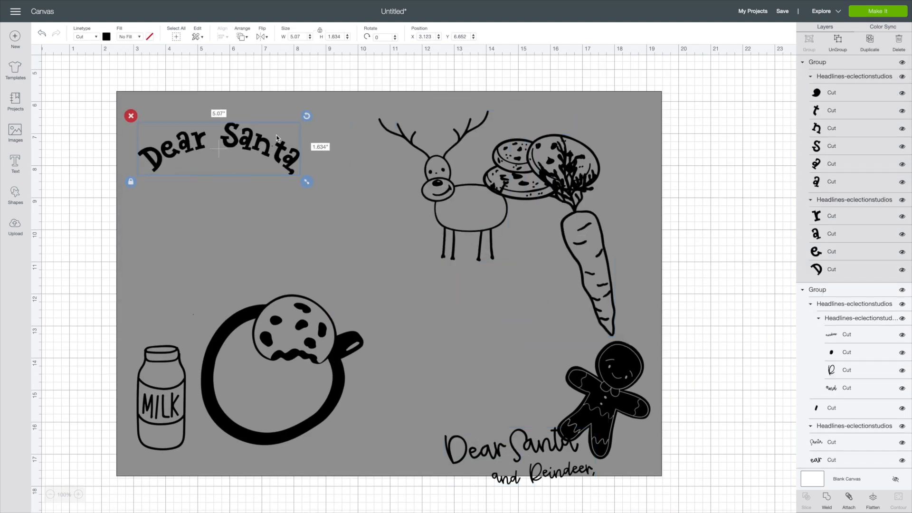
- Upload the WordGroups drink, carrot and cookie phrases onto the tray bottom, plus the SantasDrink dotted circle
click(16, 224)
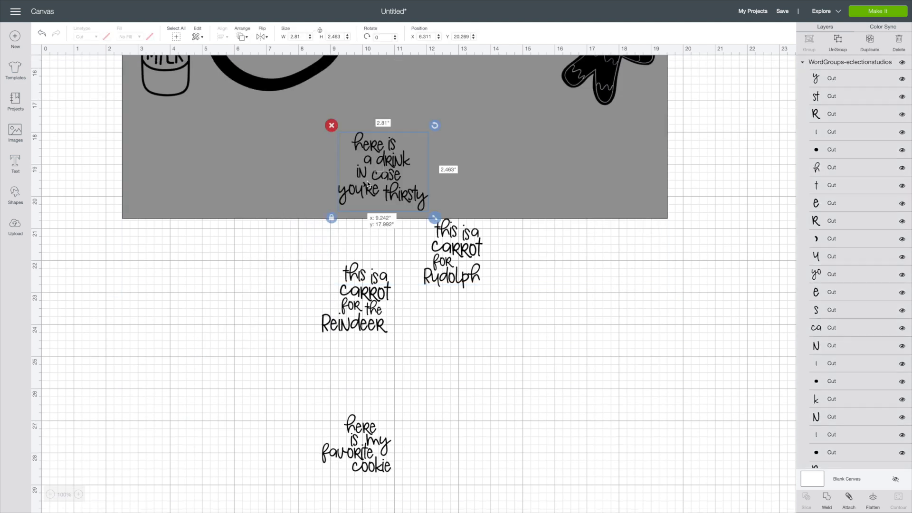
click(16, 224)
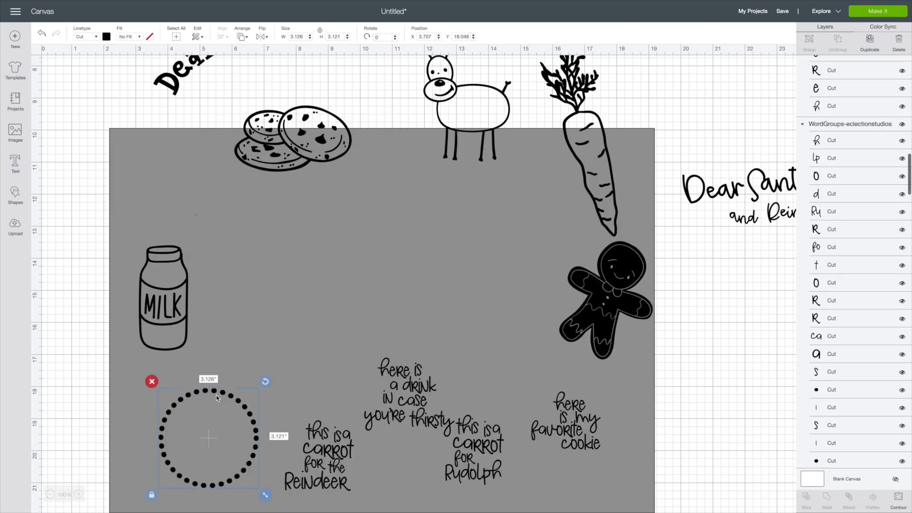
- Duplicate the dotted circle into three rings, then move the carrot and the favorite cookie phrase beside them
click(869, 41)
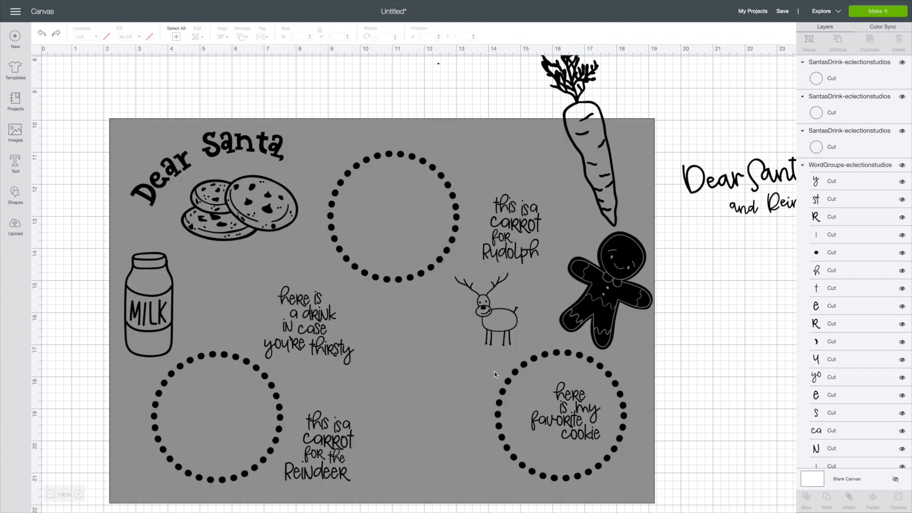
click(568, 415)
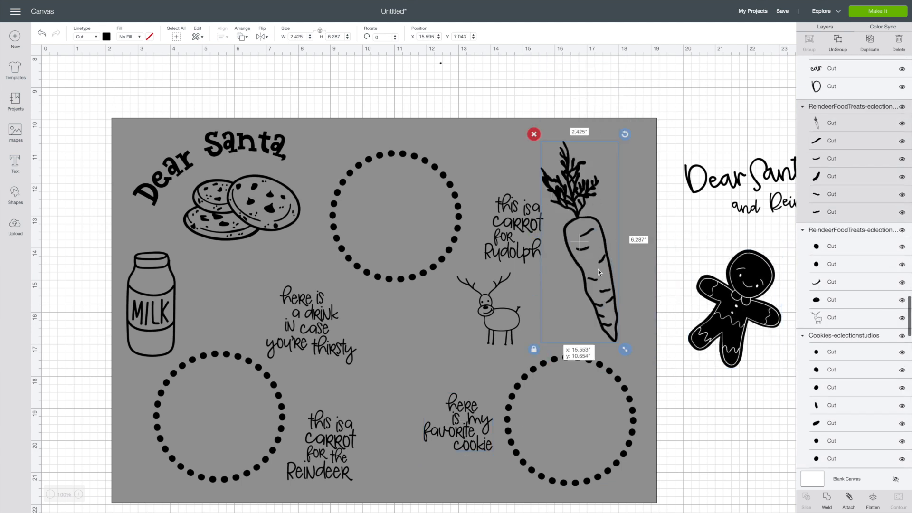
drag(579, 240, 581, 233)
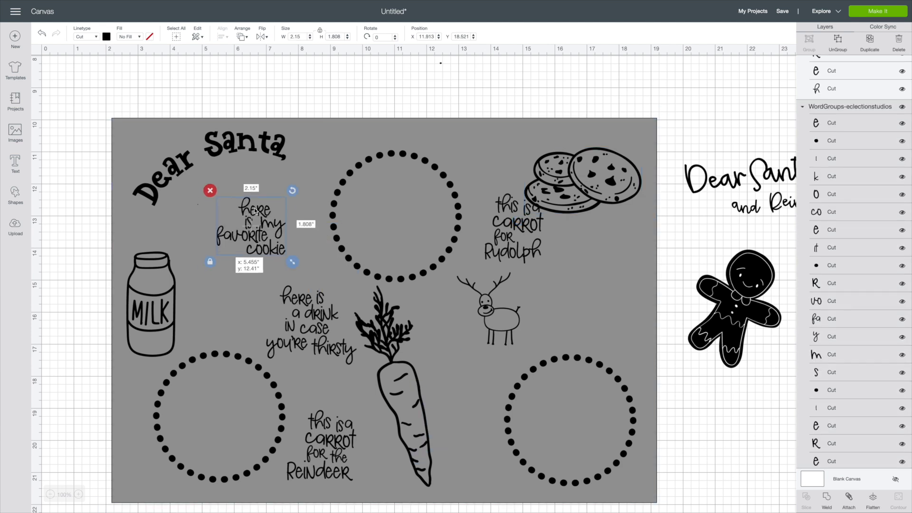
drag(250, 227, 482, 448)
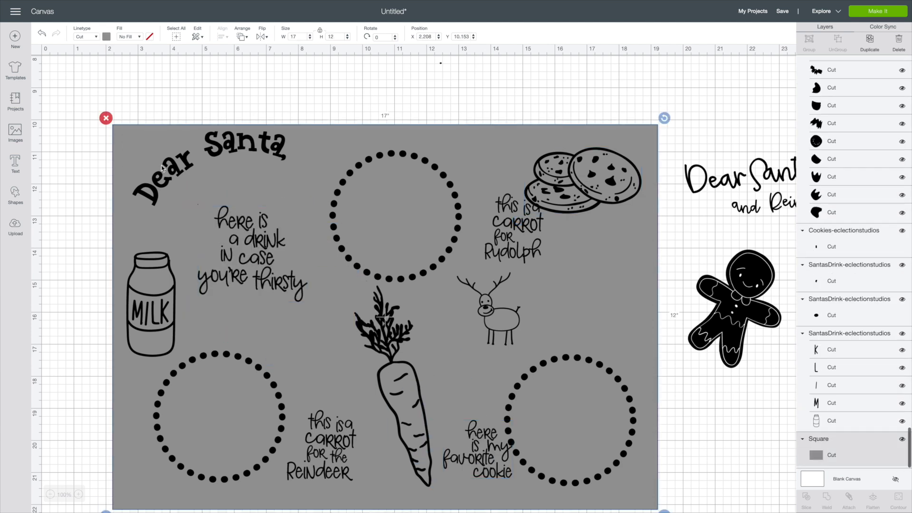
- Relocate the carrot and cookies, add ArrowsExtras arrows toward the rings, and hide the grey Square layer
click(510, 233)
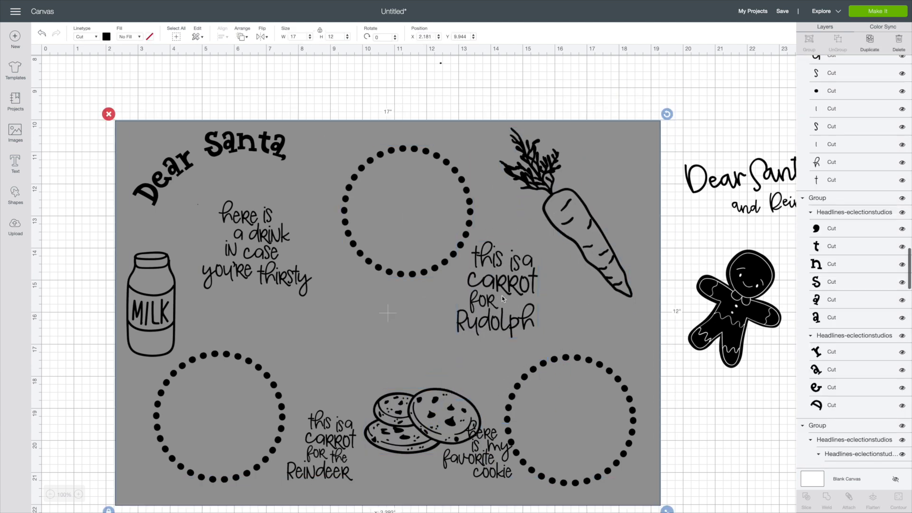
click(330, 448)
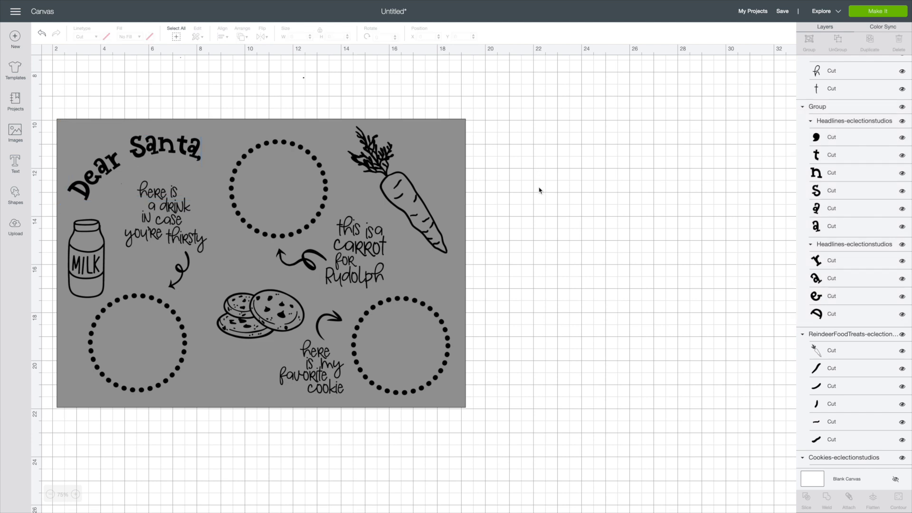
click(279, 187)
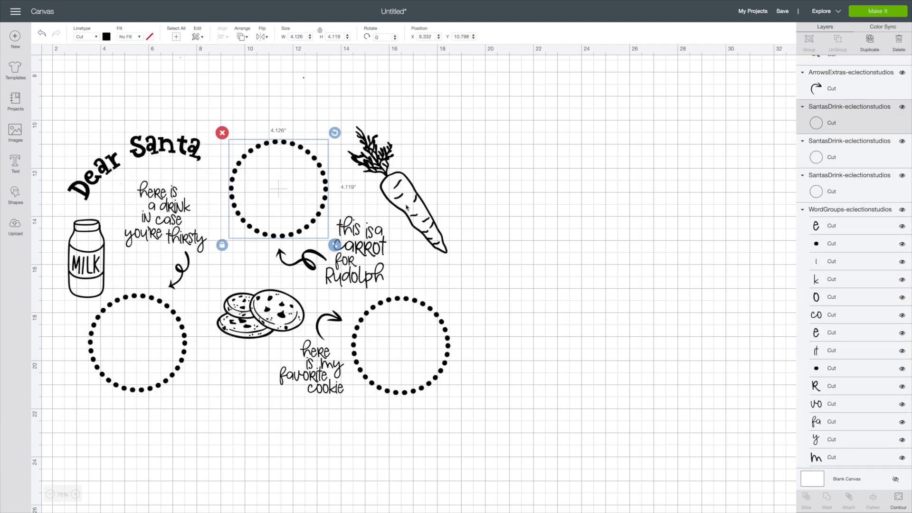